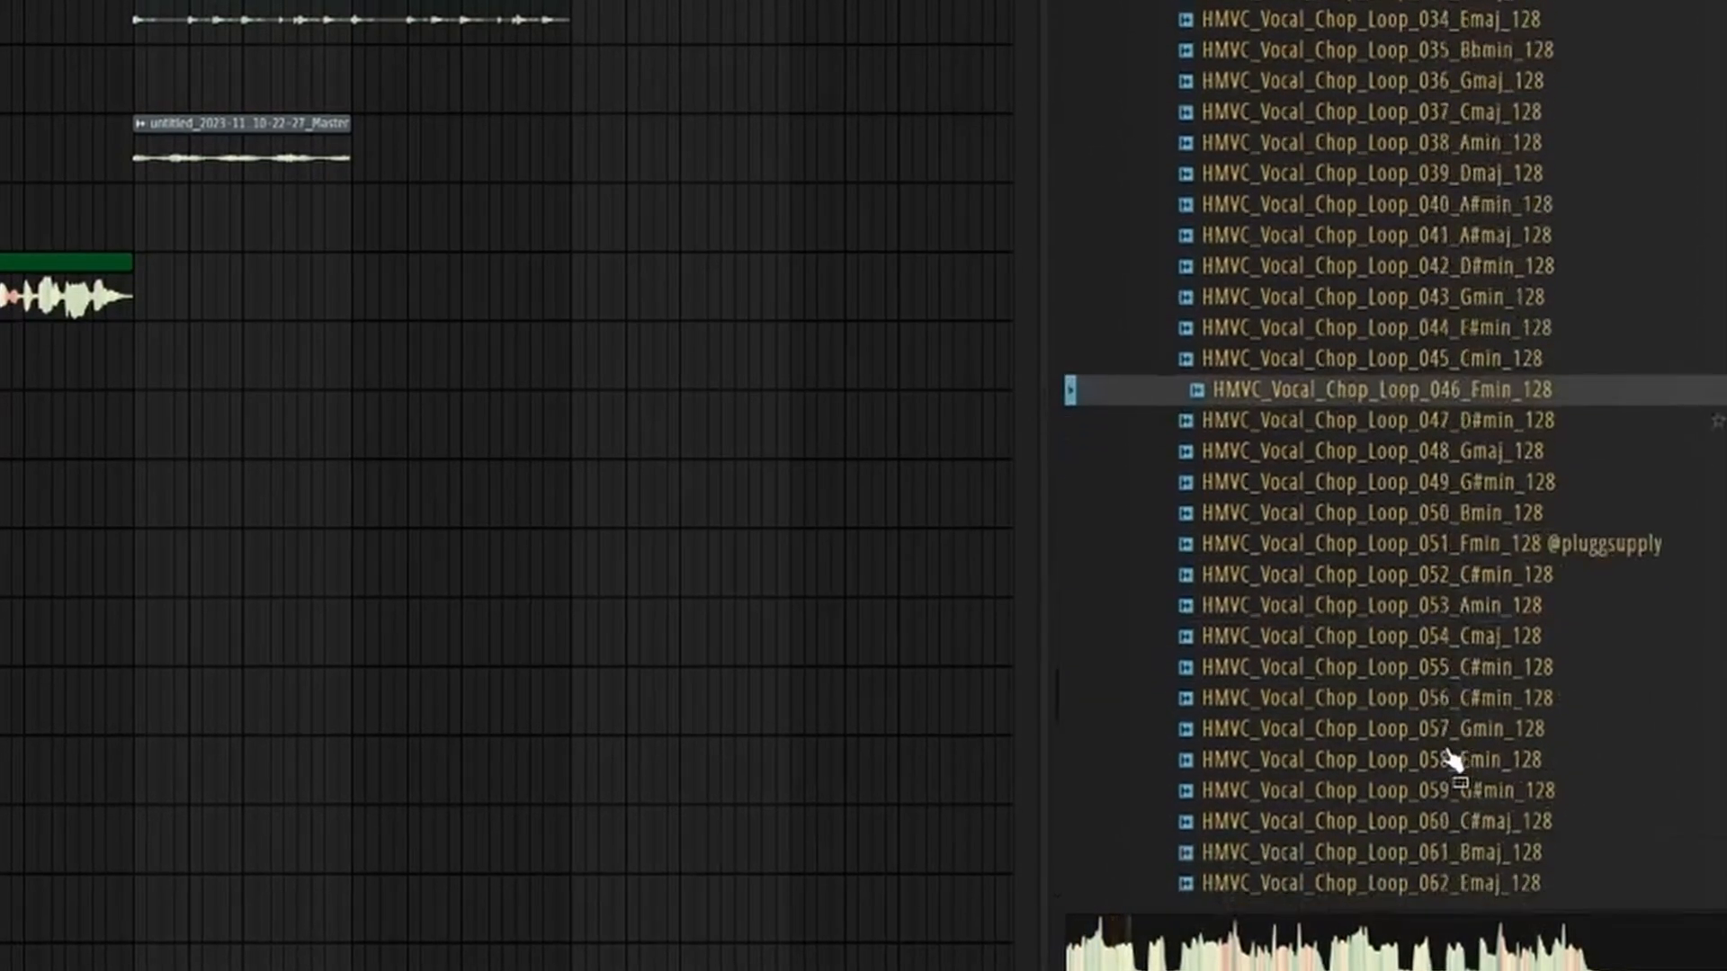
Browse the HMVC vocal chop loop samples to pick one for the beat
{"action": "scroll", "scroll_direction": "down", "scroll_amount": 3}
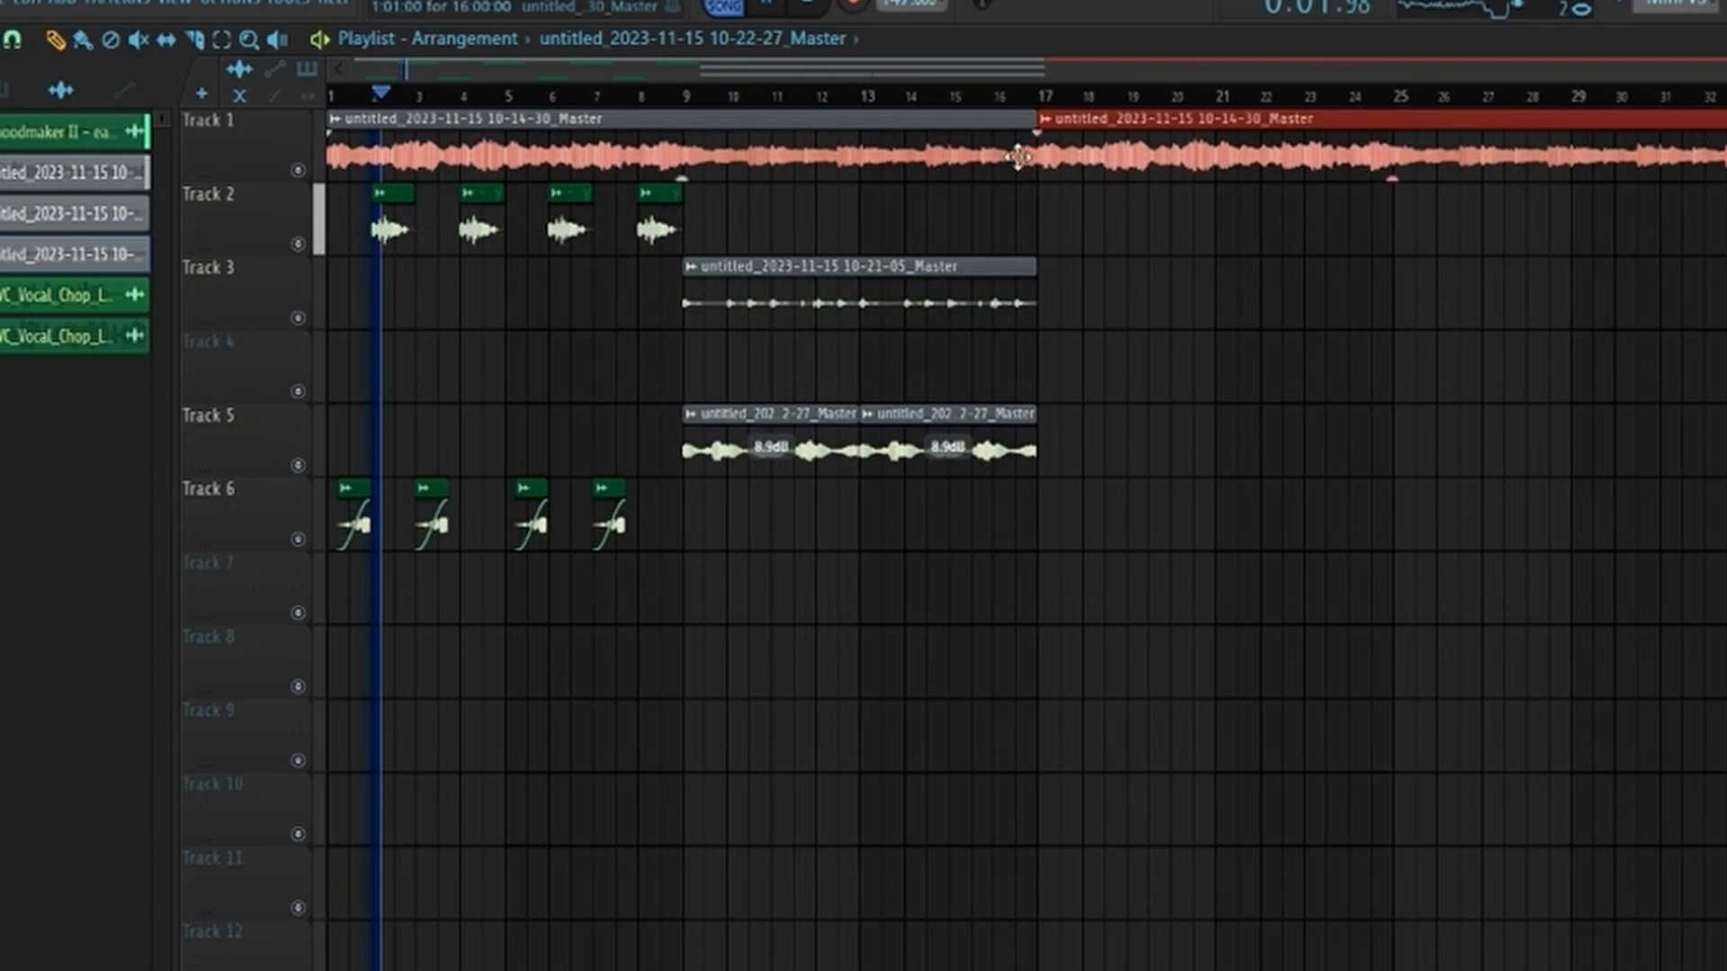
Place repeating vocal chop hits on Tracks 2 and 6 across the opening bars
{"action": "scroll", "scroll_direction": "right", "scroll_amount": 3}
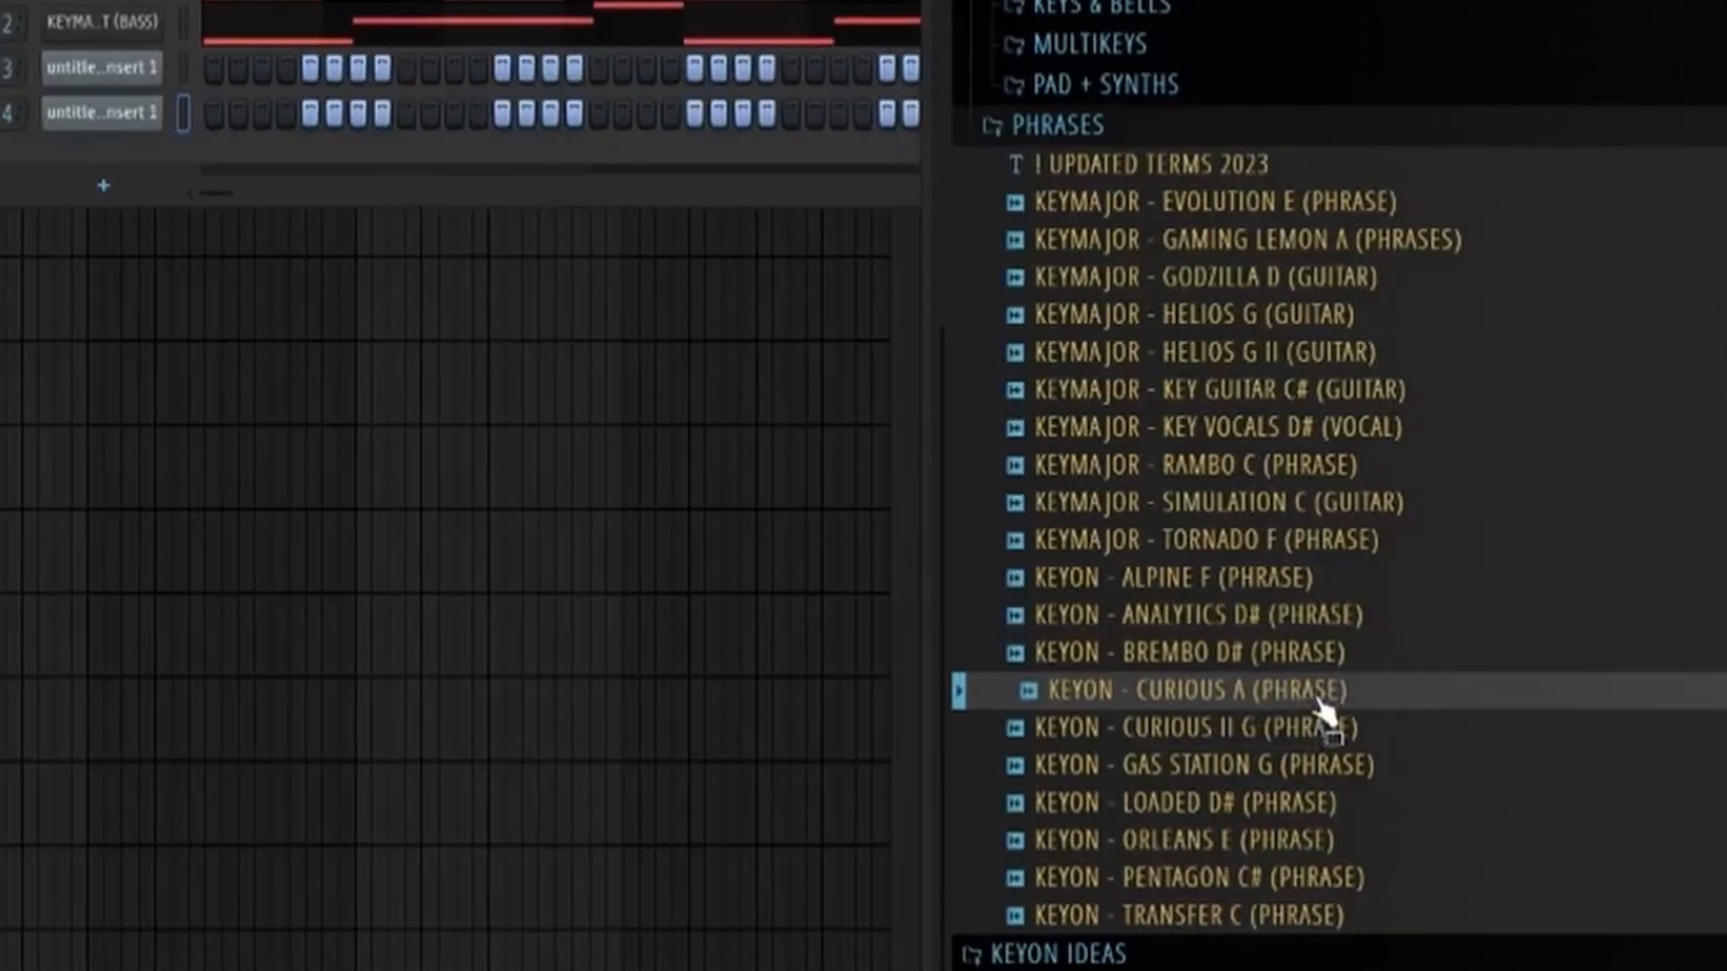
Drop the KEYON - CURIOUS II G (PHRASE) loop onto Track 4, spanning eight bars
{"action": "left_click", "coordinate": [1194, 726]}
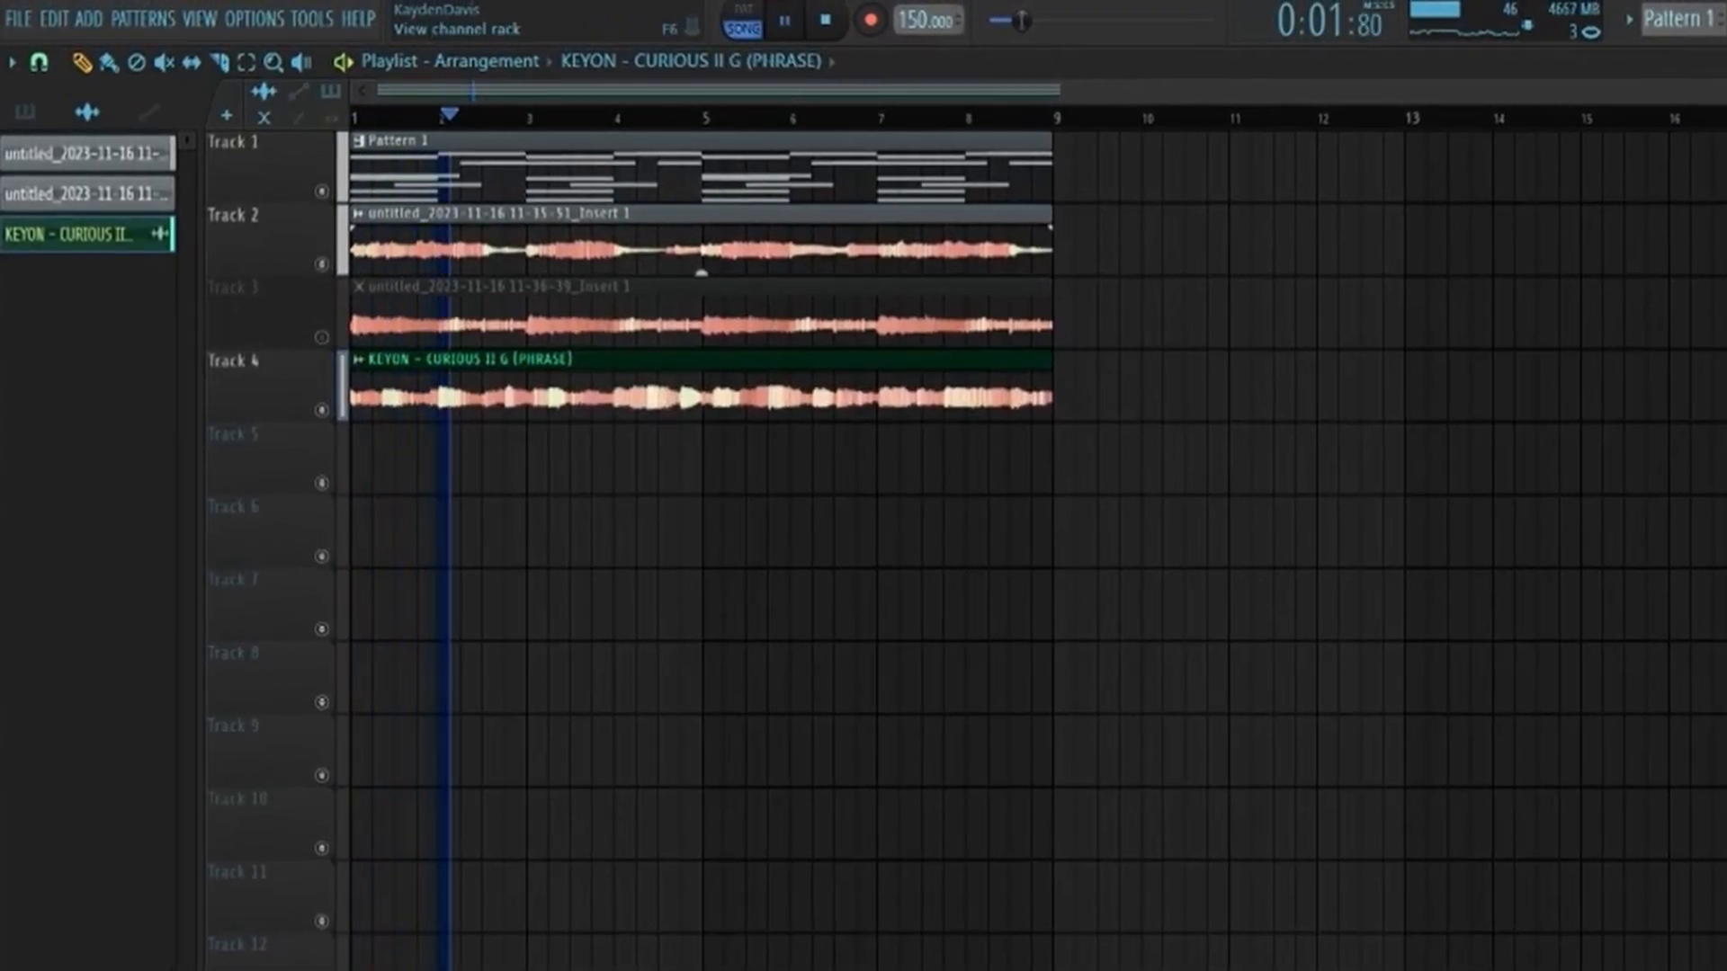